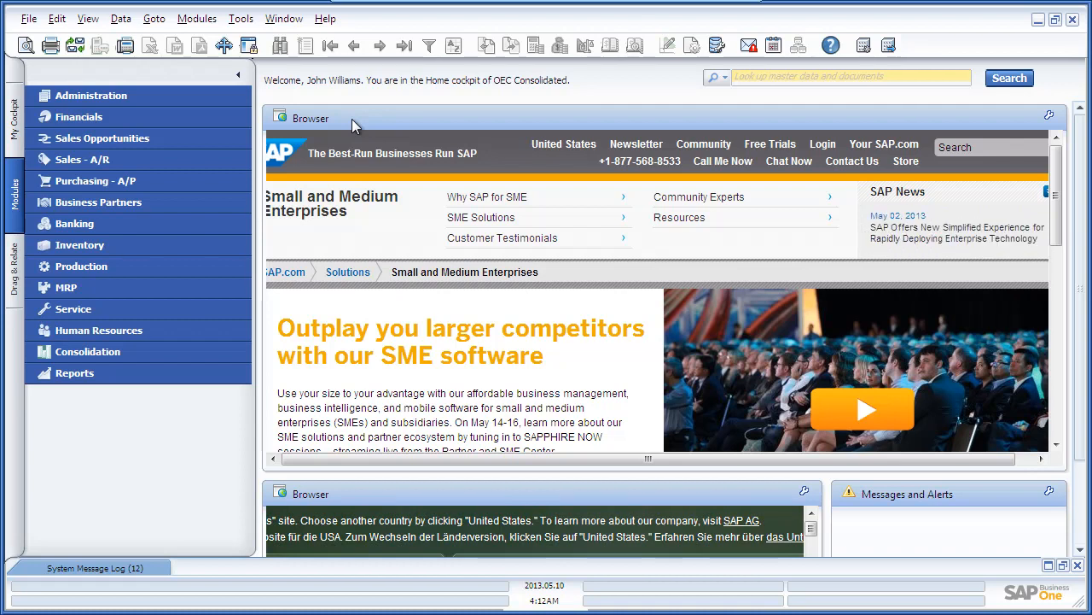
mouse_move(343, 129)
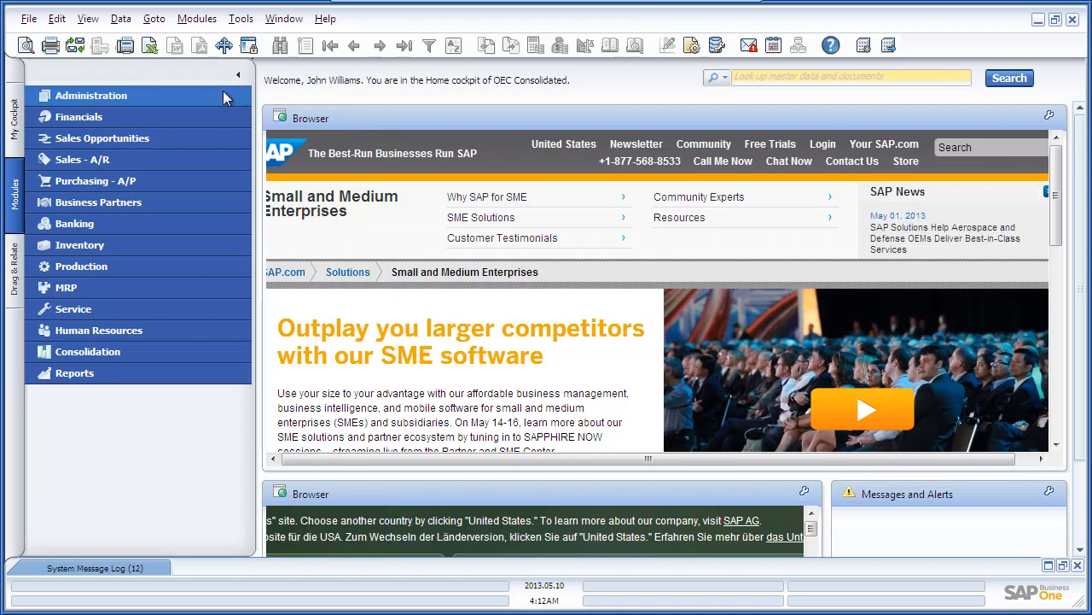
Open Administration > Setup > Intercompany > Consolidation-Automation, listing Branch1, Branch2 and HeadO1.
click(90, 95)
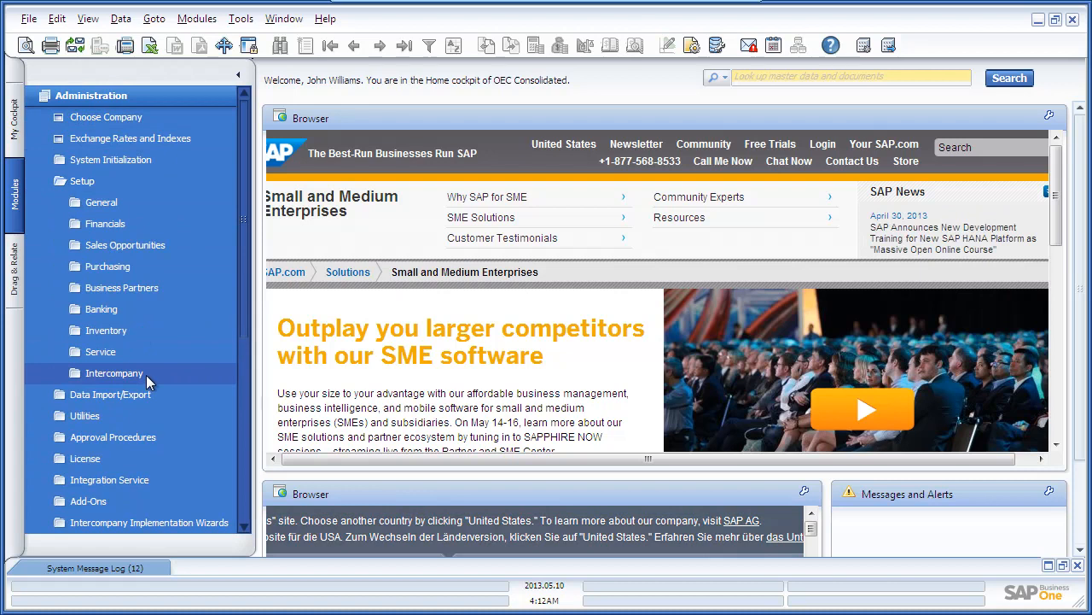
click(114, 373)
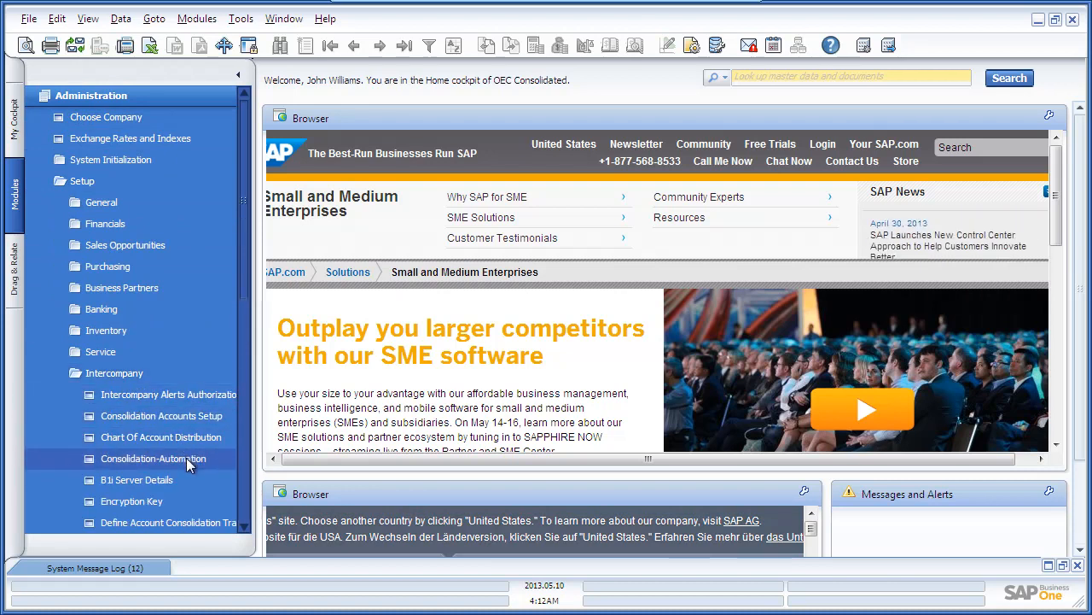
double_click(154, 458)
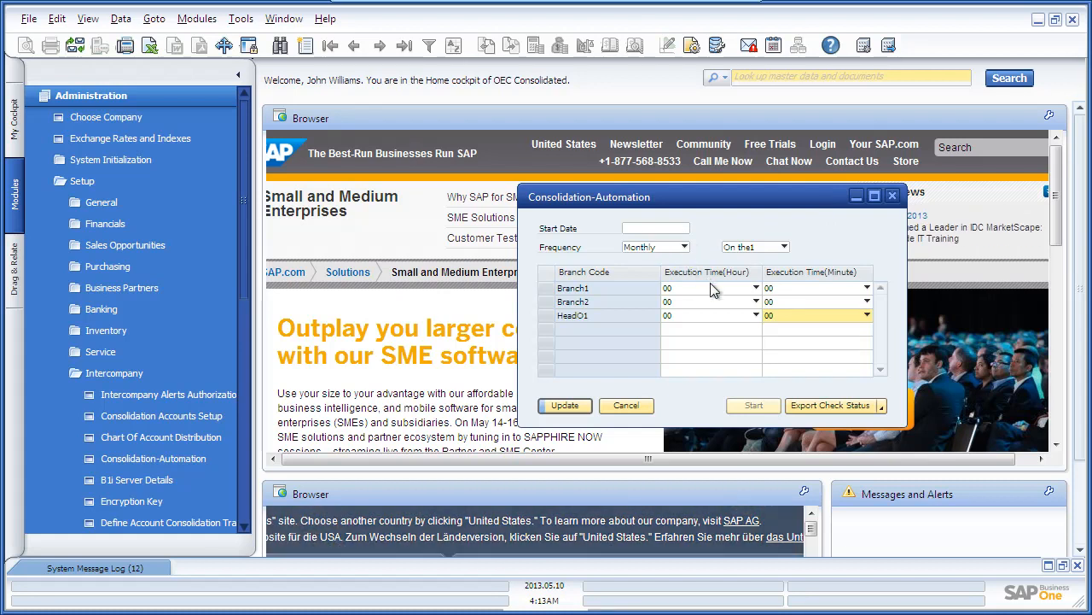
Keep Branch1's execution hour at 00 in Consolidation-Automation.
click(732, 287)
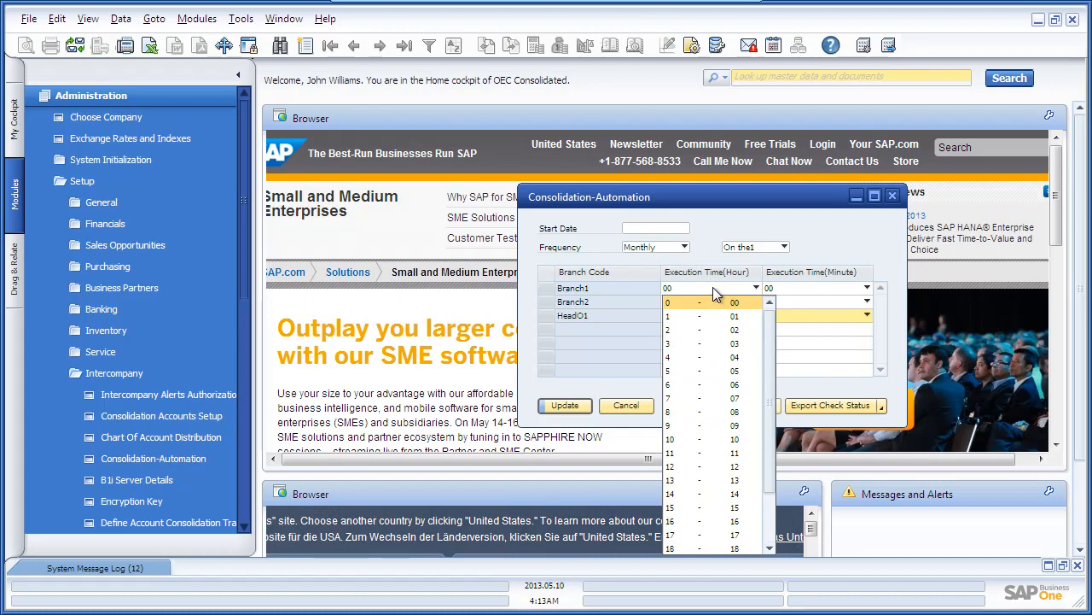
click(667, 288)
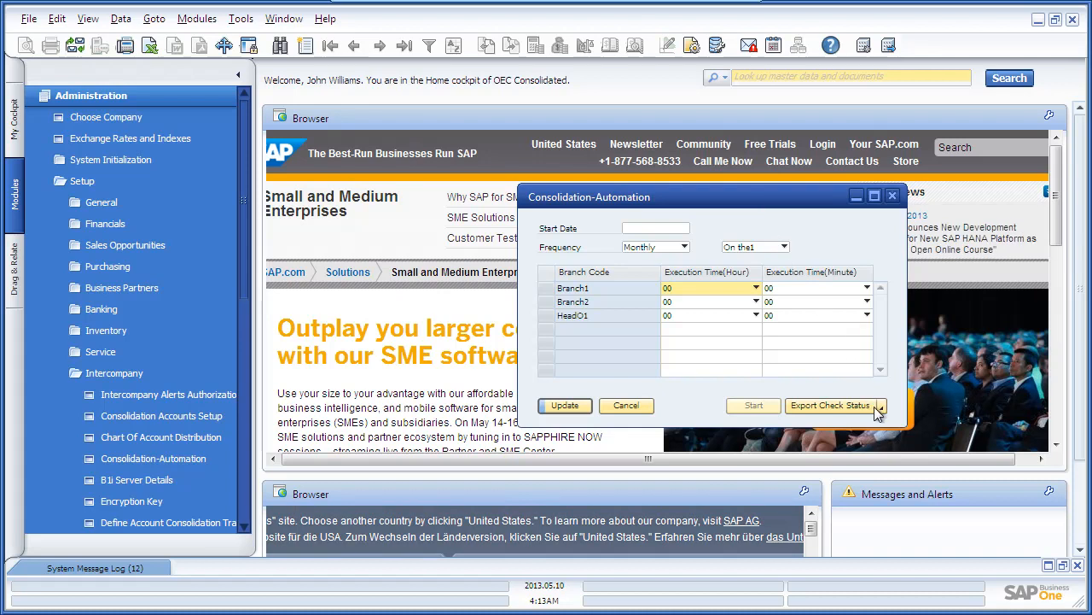
mouse_move(879, 411)
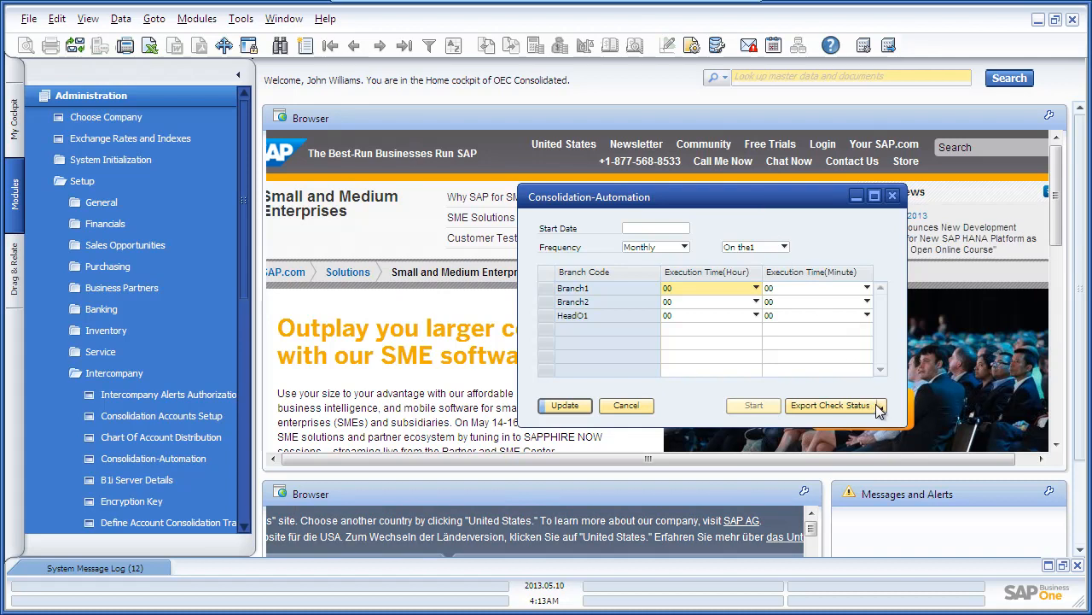
mouse_move(902, 247)
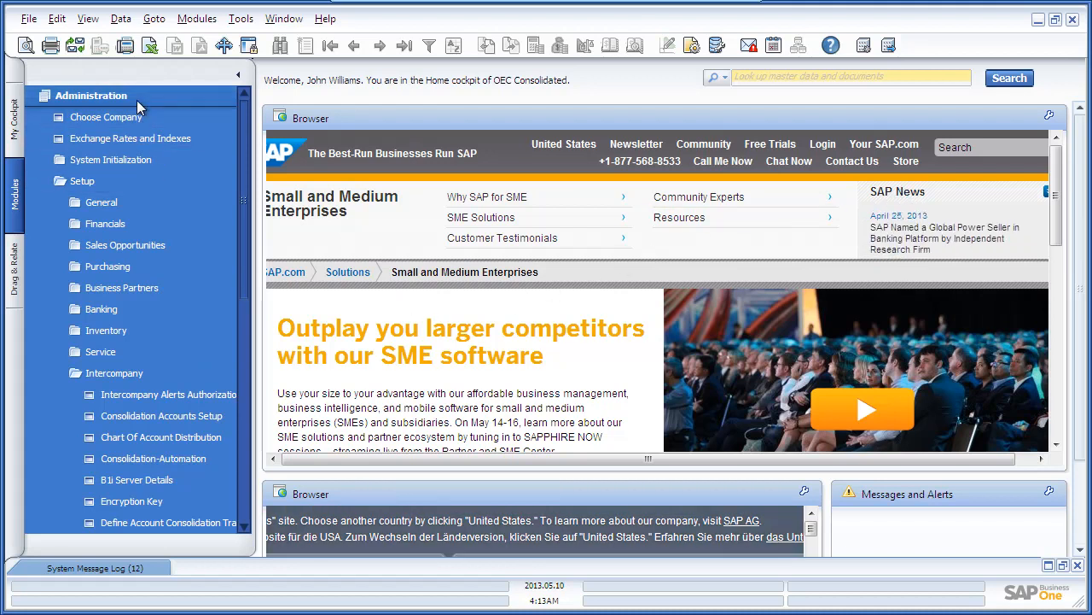
Collapse Administration and open Consolidation > Manual Consolidation.
click(91, 95)
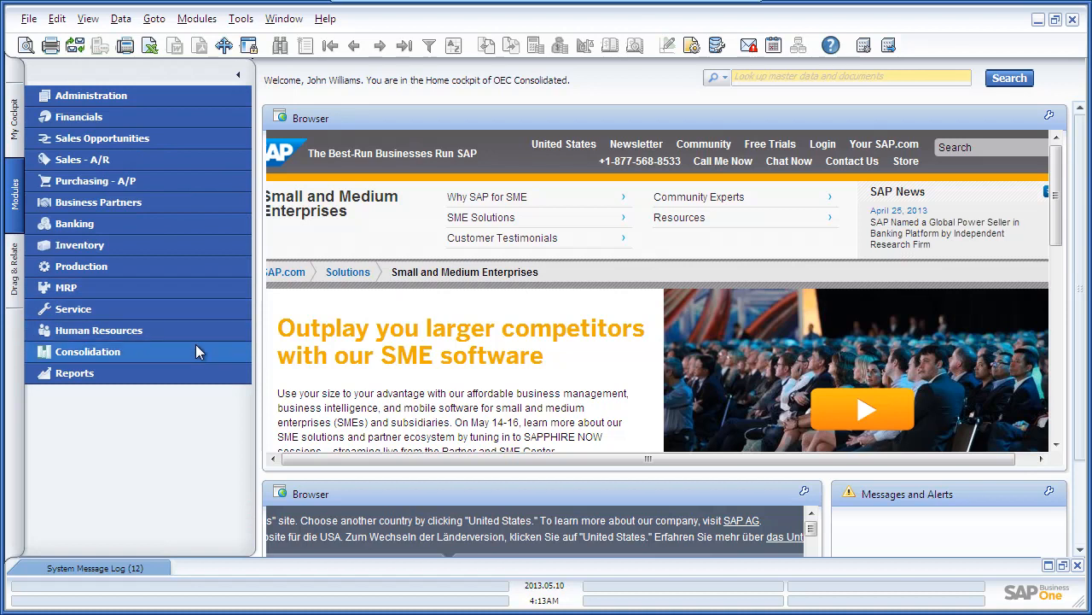
click(87, 351)
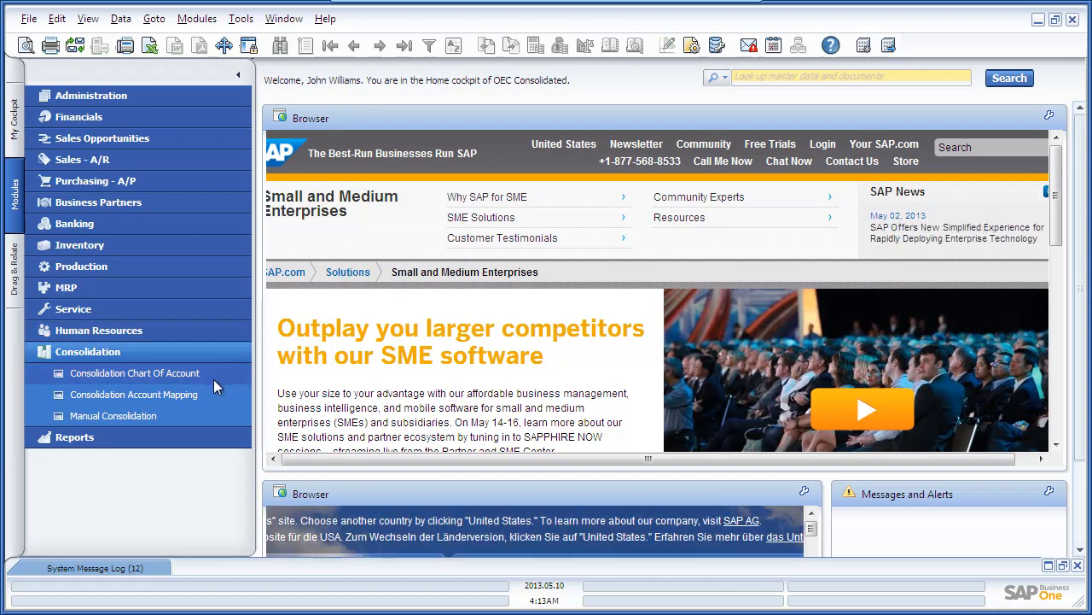
mouse_move(217, 409)
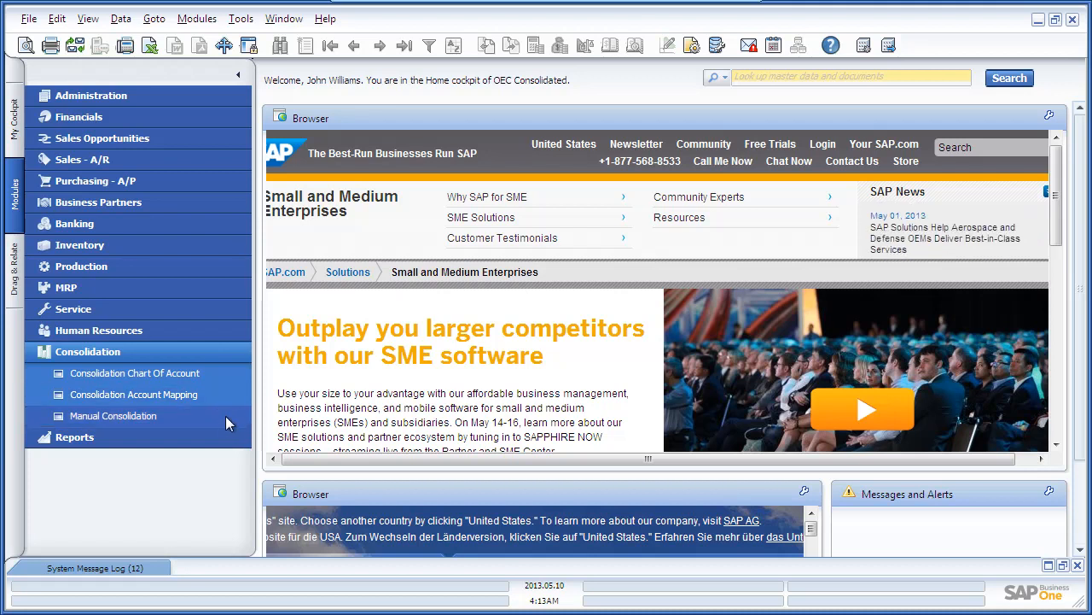
mouse_move(213, 418)
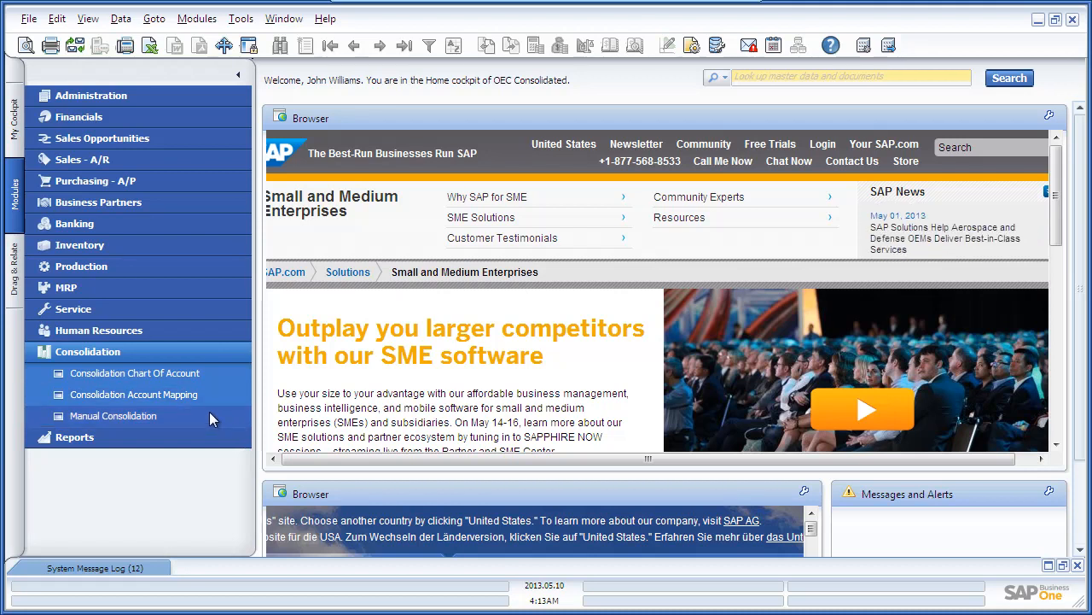
click(112, 416)
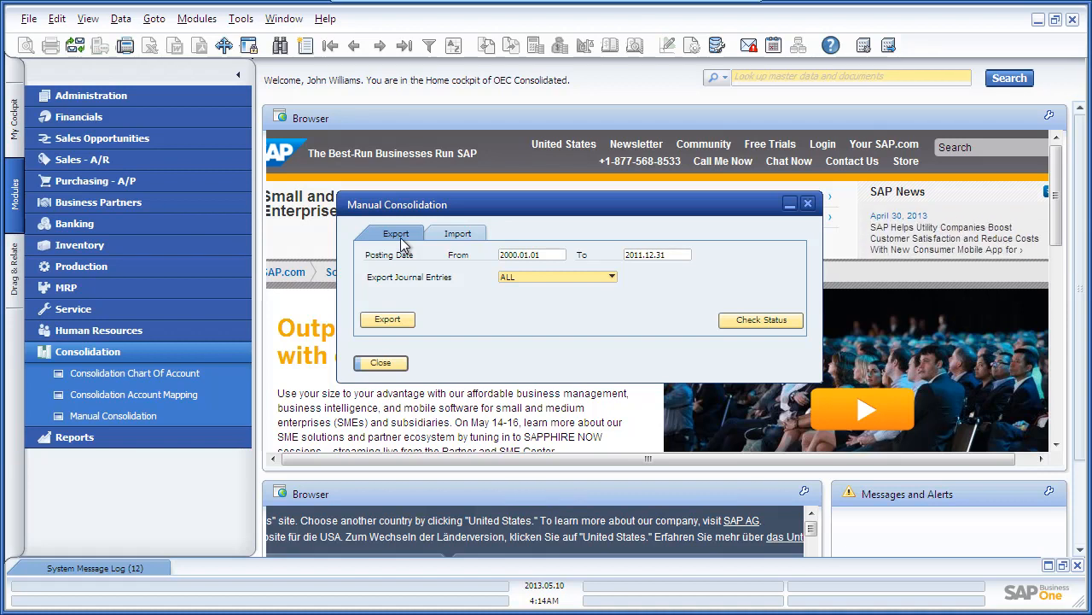
mouse_move(564, 280)
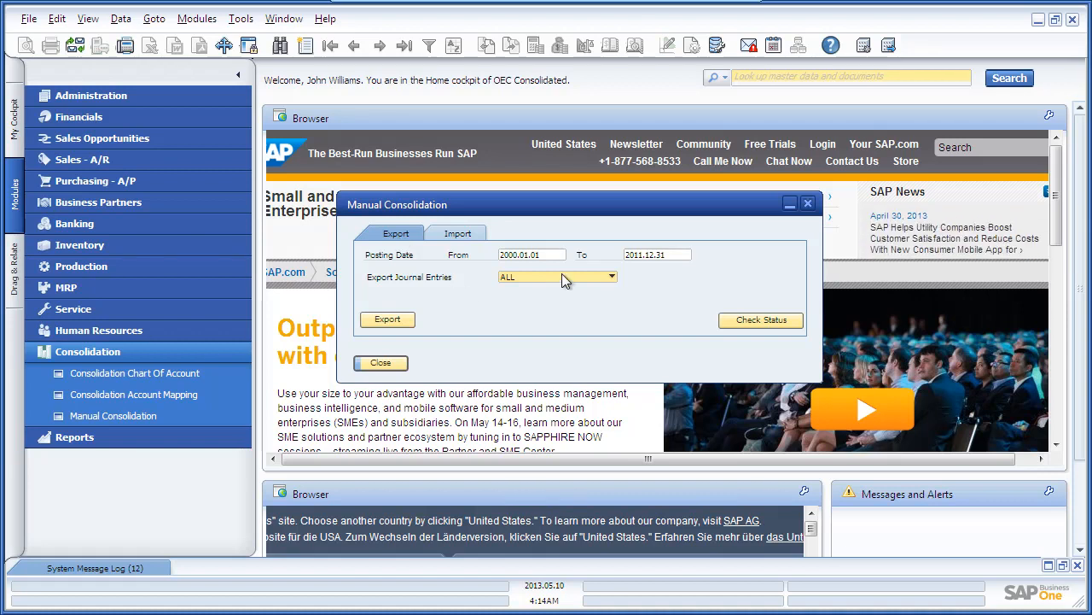
Export Branch1 journal entries with the ending posting date year set to 2013.
click(611, 277)
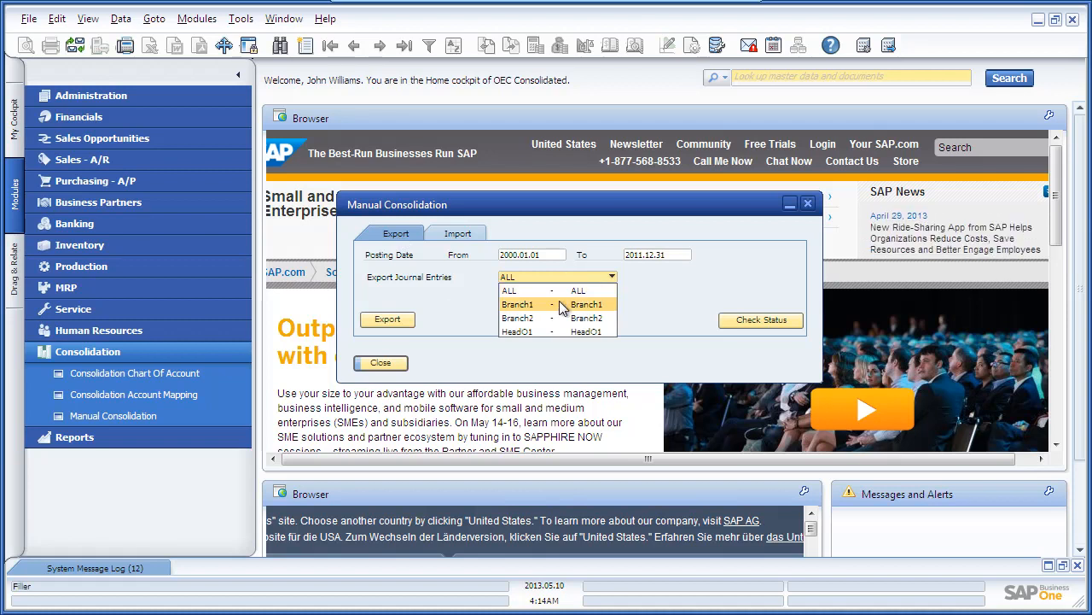
click(518, 304)
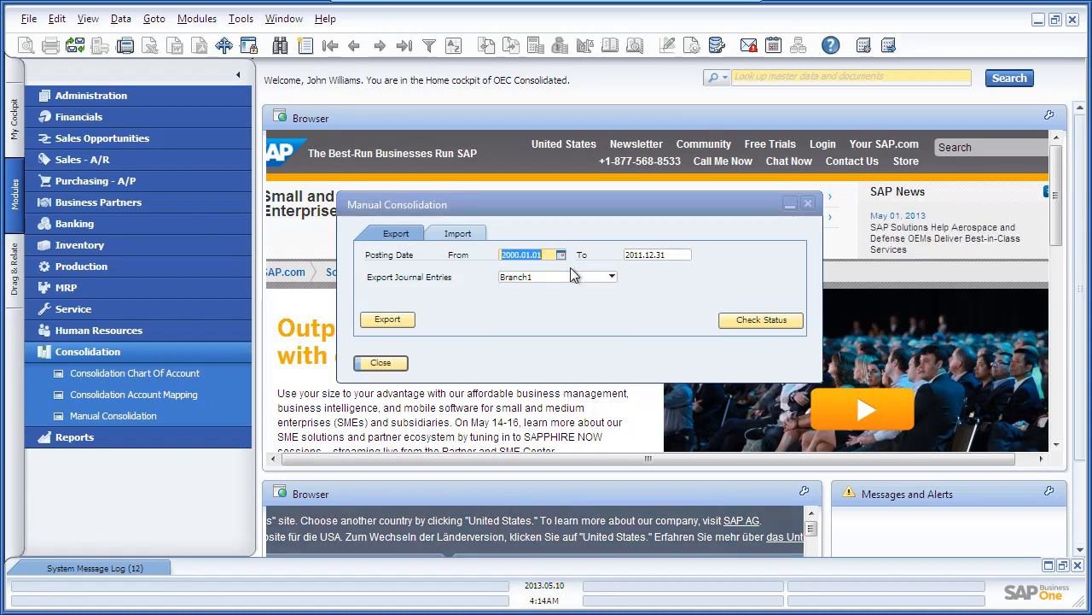
click(657, 255)
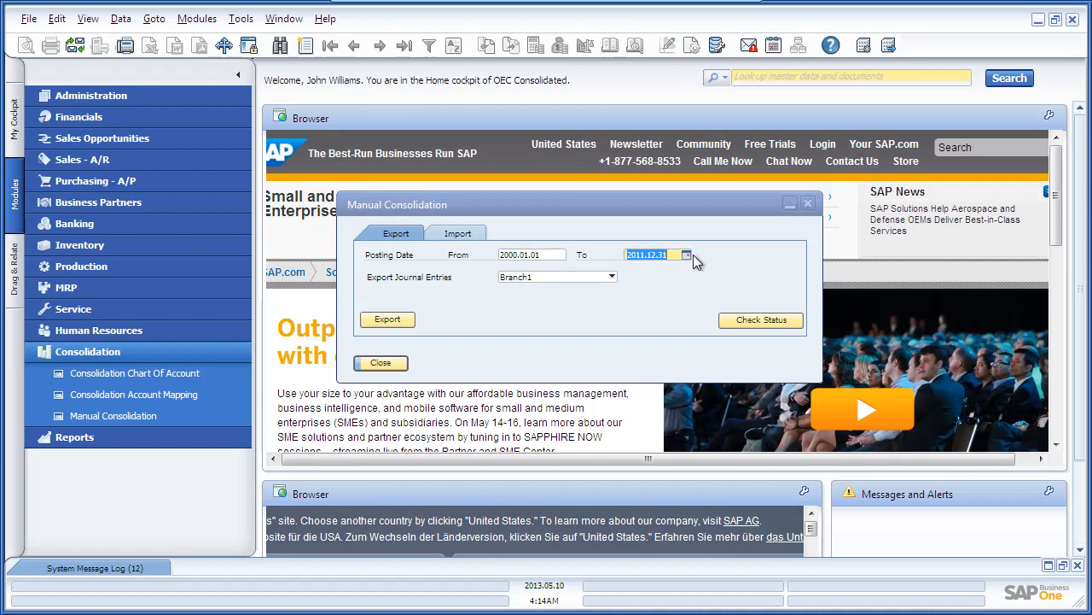
click(687, 254)
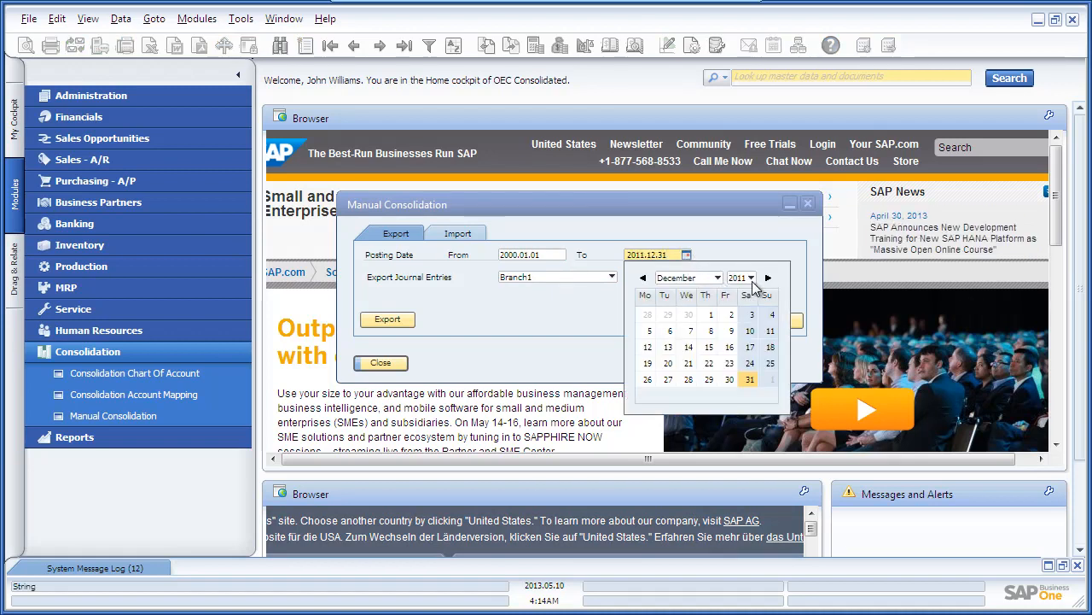
click(755, 278)
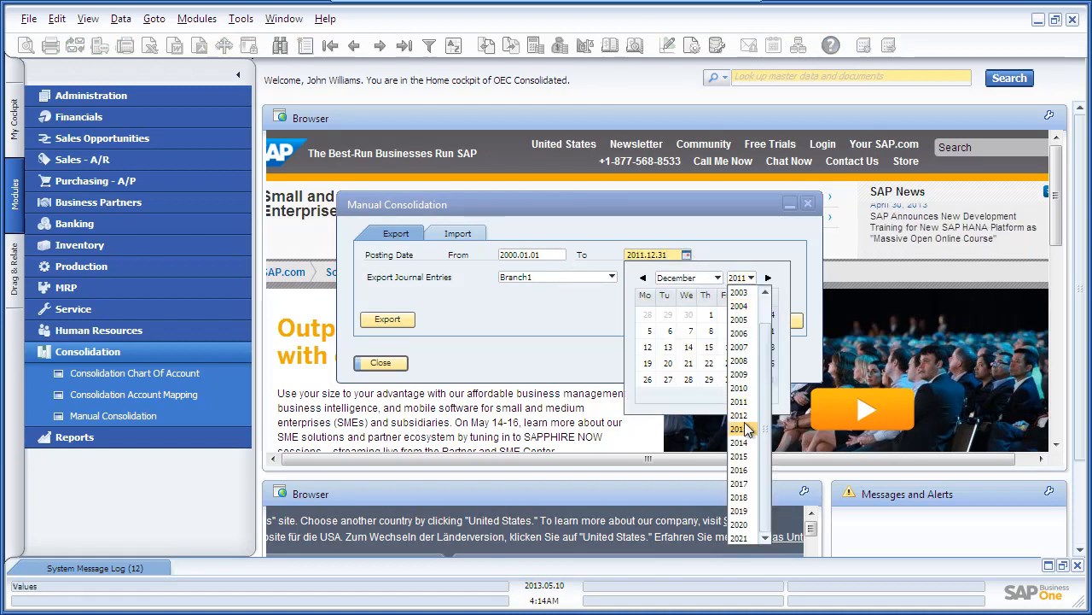
click(738, 428)
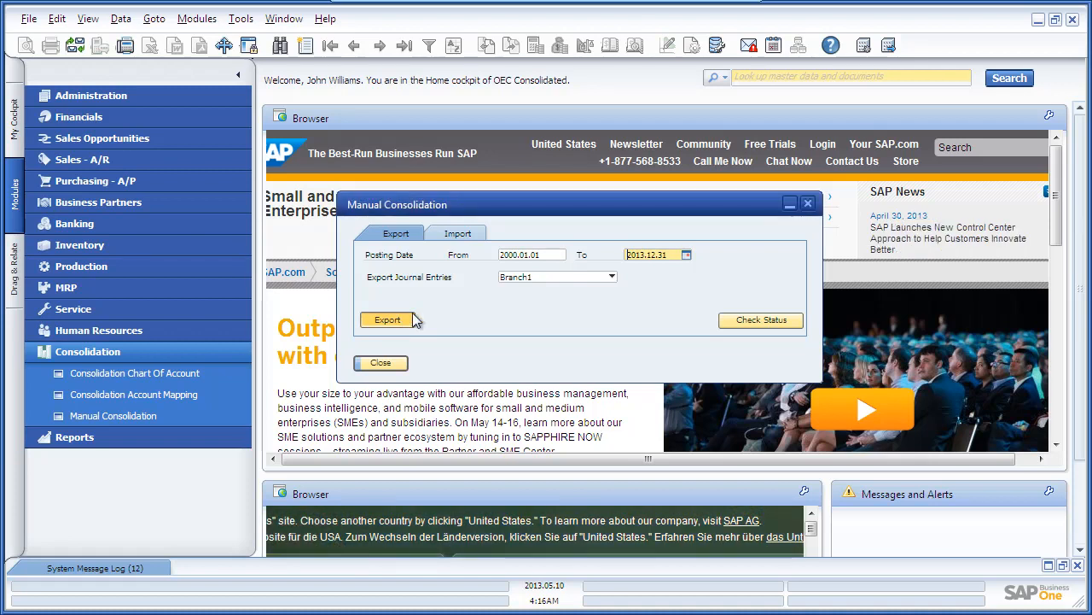
click(386, 319)
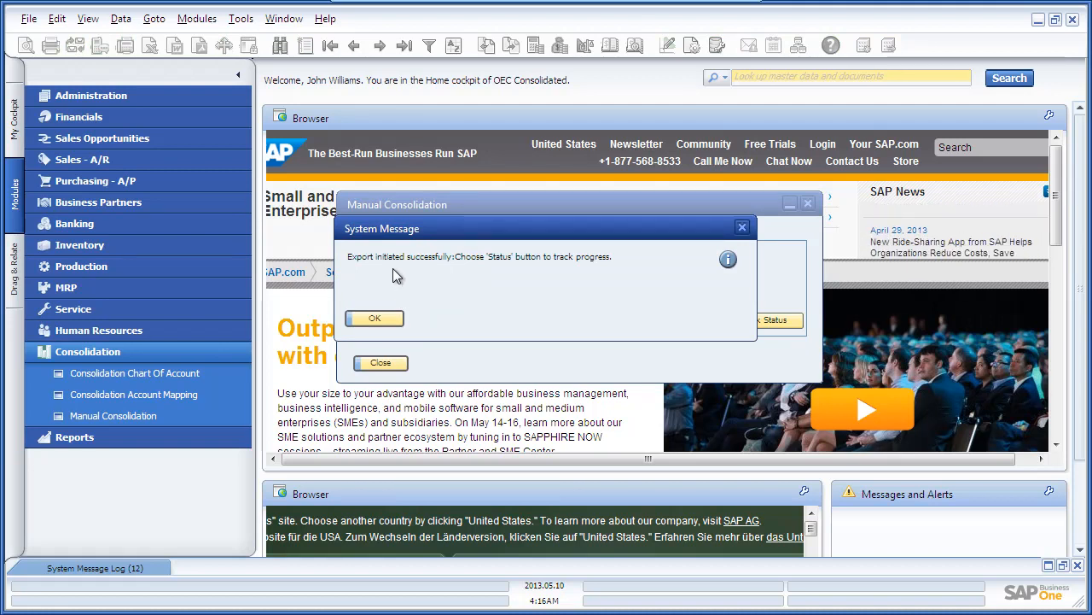
Check export status: Branch1, Branch2 and HeadO1 all at 100%, then close.
click(373, 318)
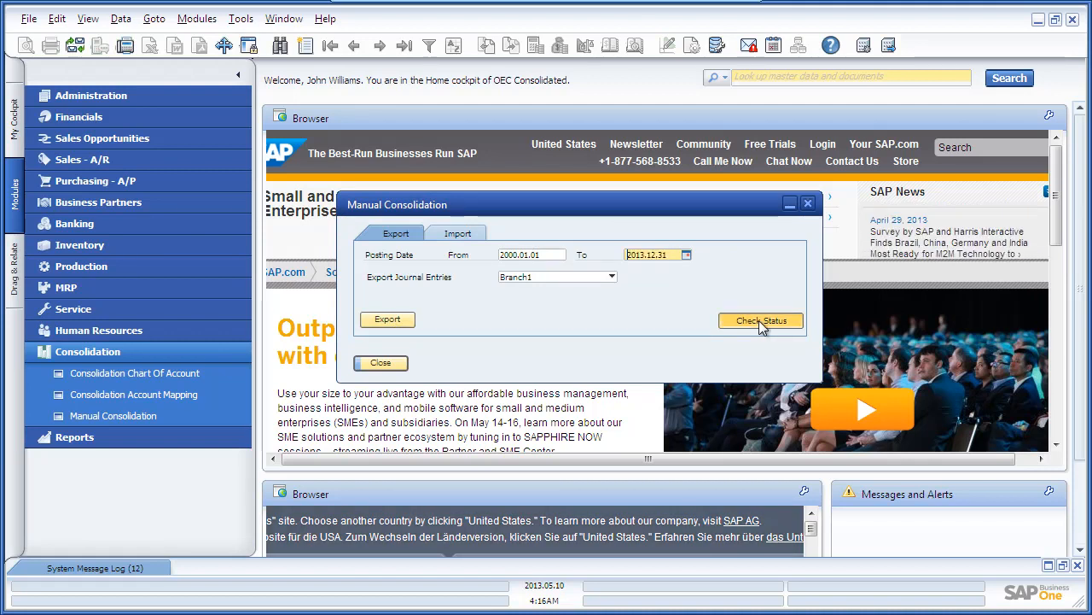
click(760, 320)
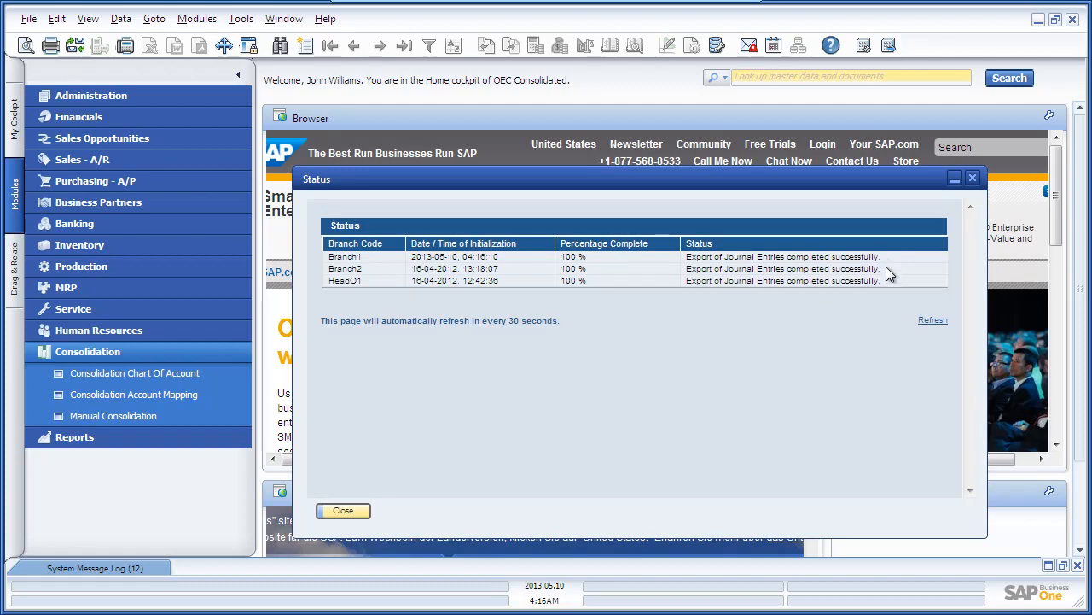
mouse_move(886, 298)
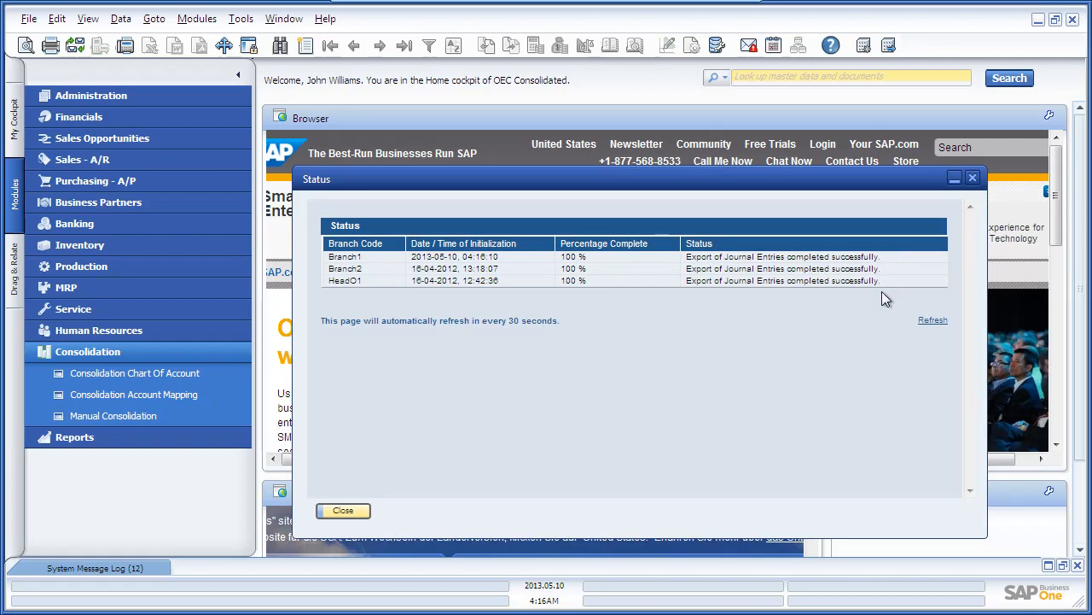
mouse_move(343, 510)
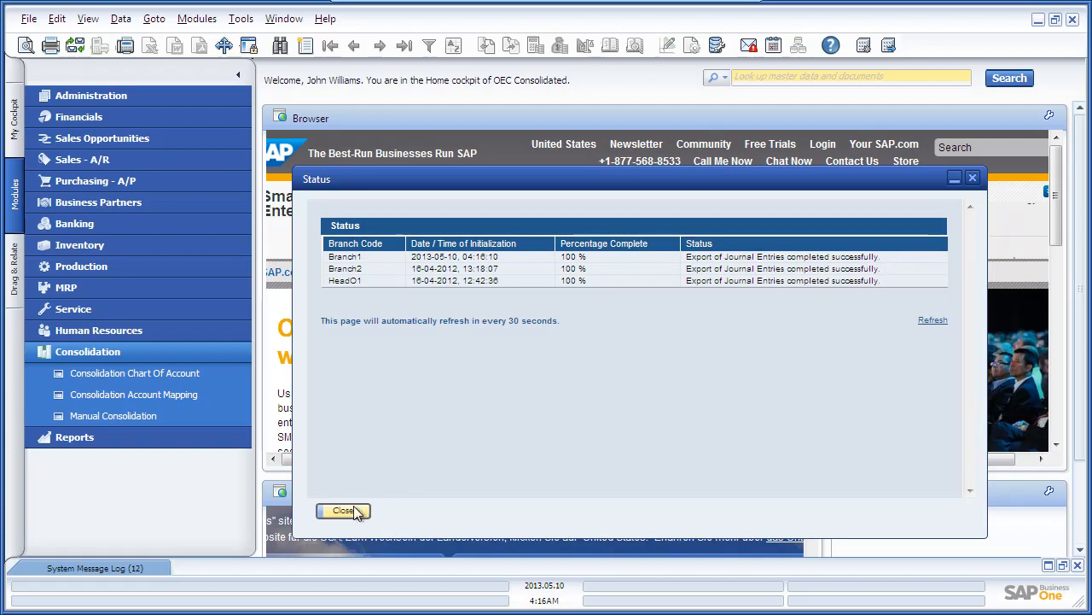
click(343, 510)
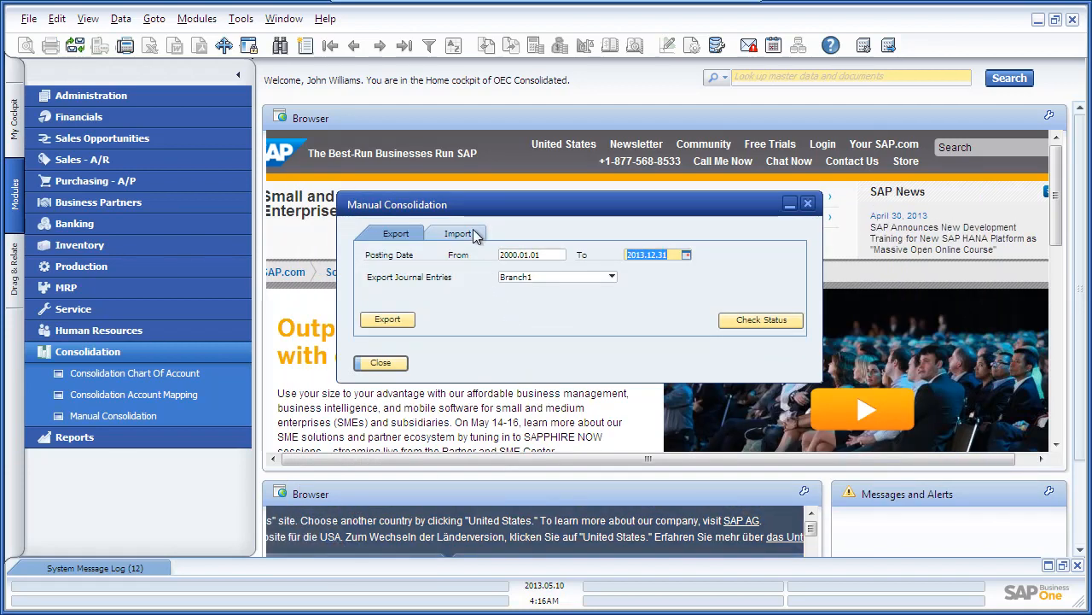
On the Import tab, import Branch1 journal entries and dismiss the confirmation.
click(458, 233)
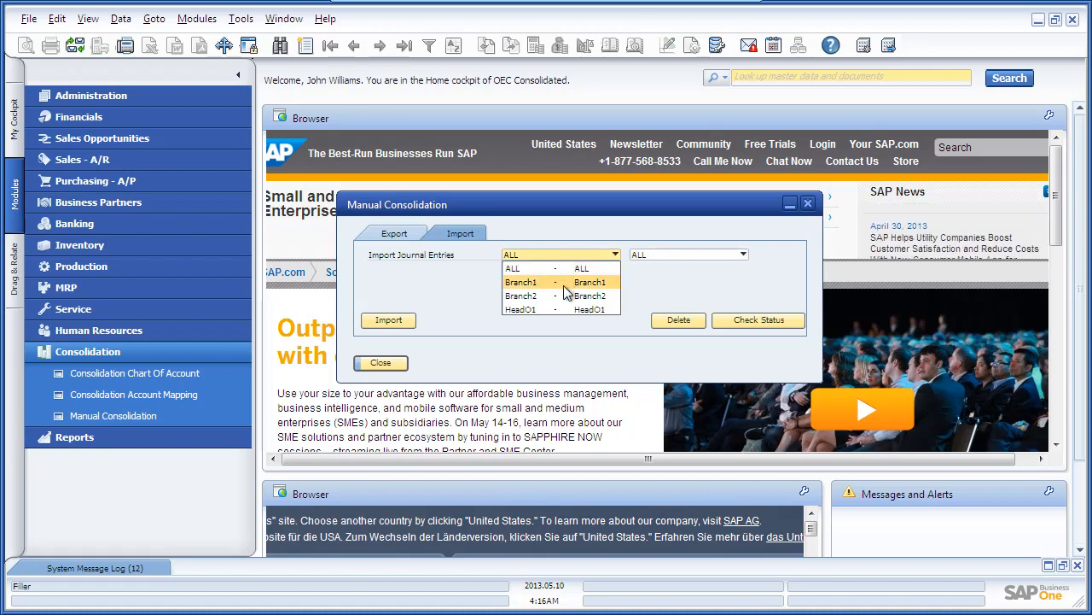
click(521, 282)
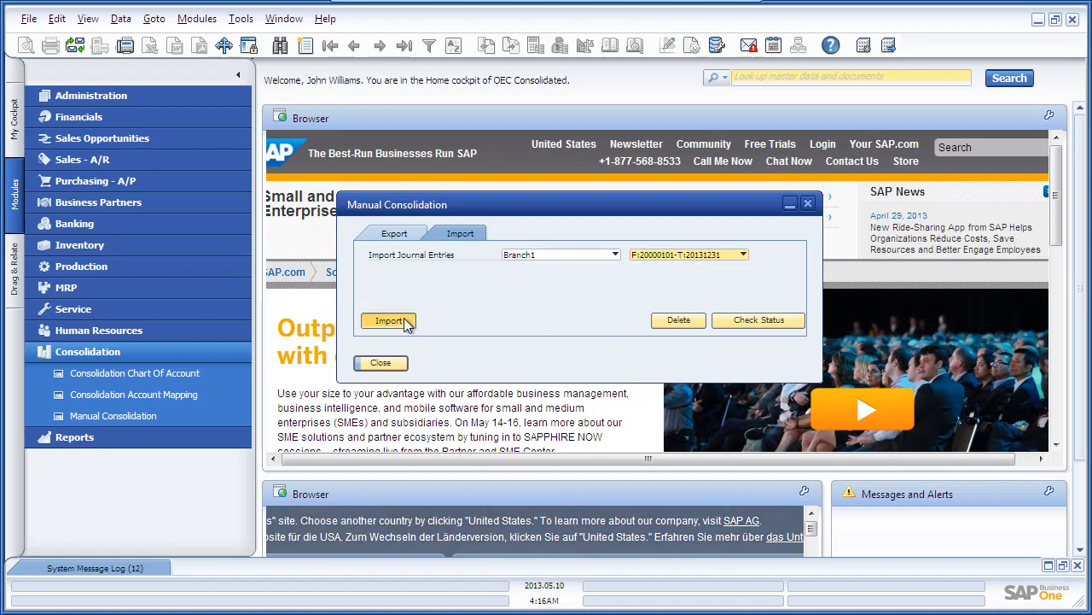
click(389, 320)
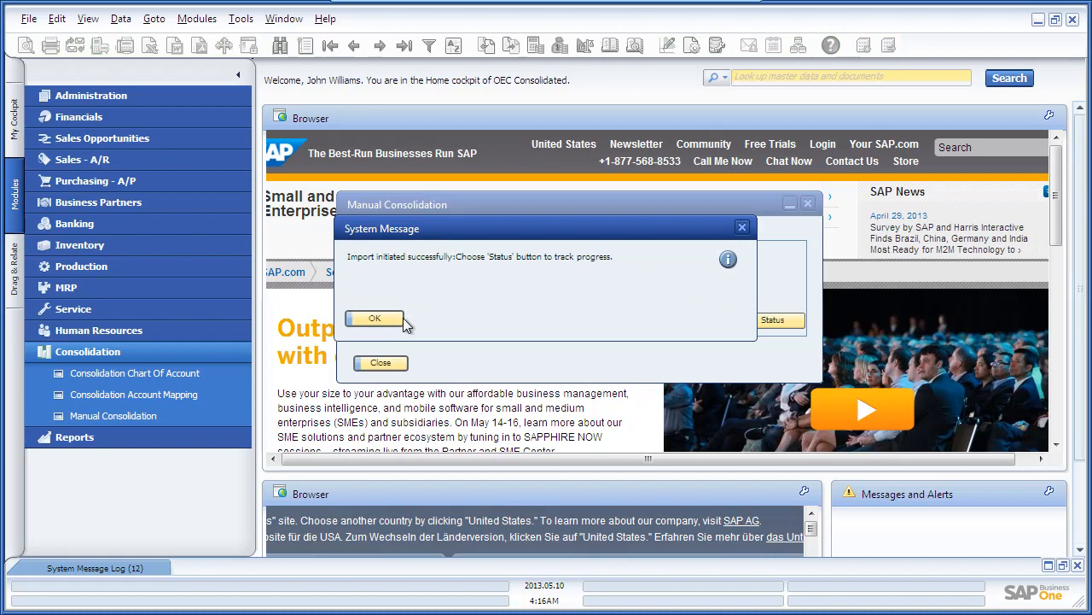
click(374, 317)
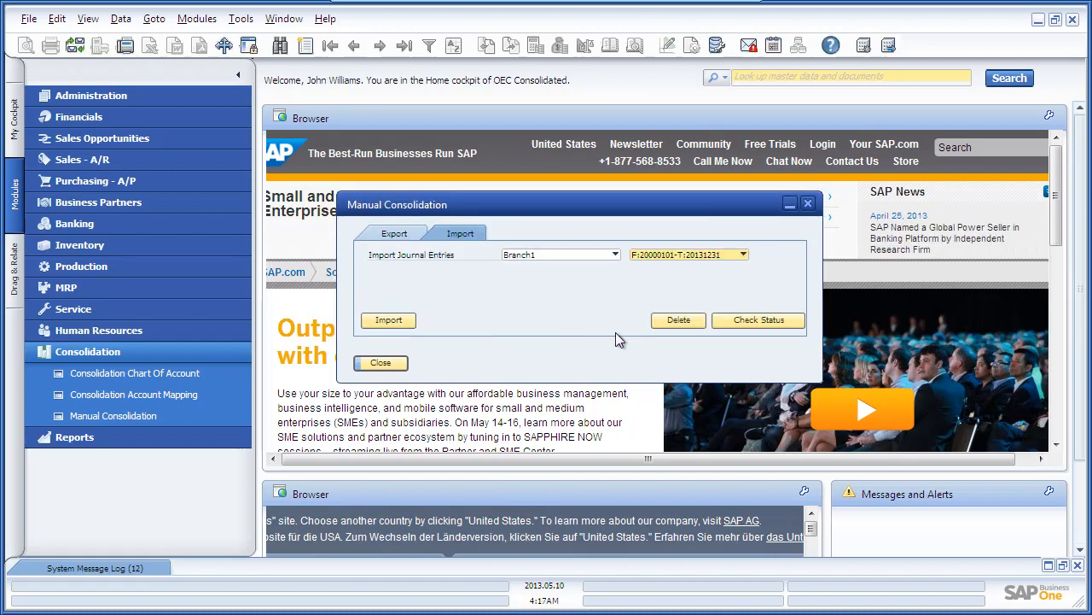
click(758, 320)
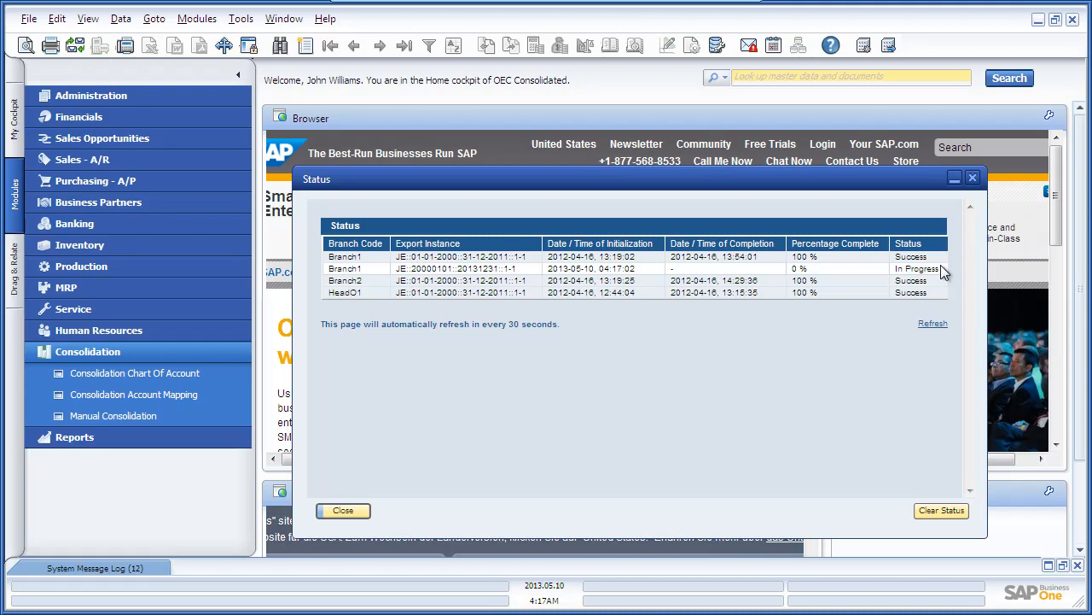
click(342, 509)
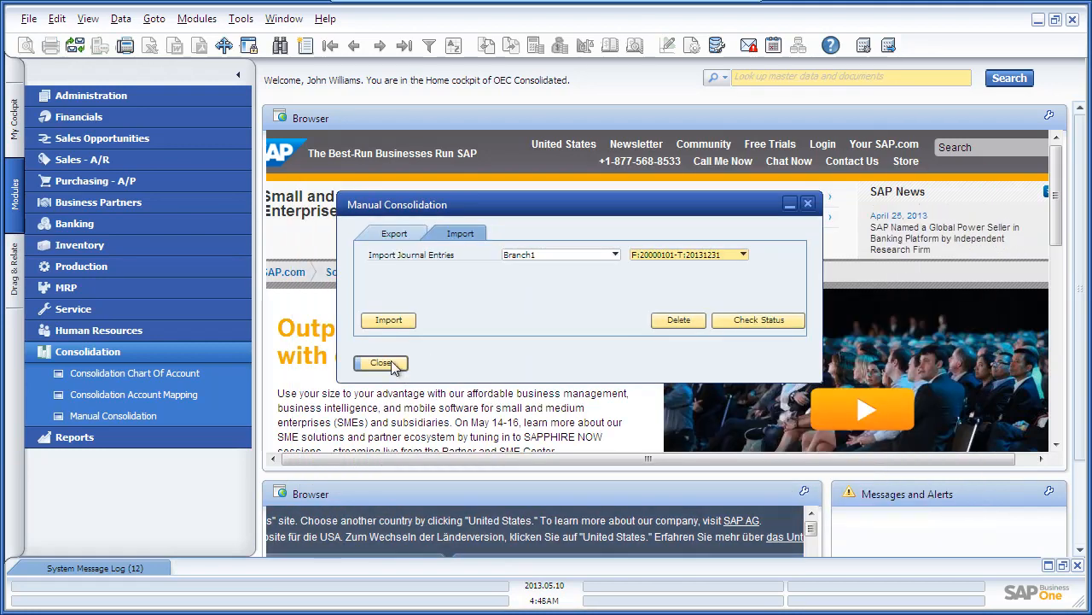
Review journal entry 706 with ICPartner Code Branch2 (403,942.75 EUR), then close it.
click(382, 363)
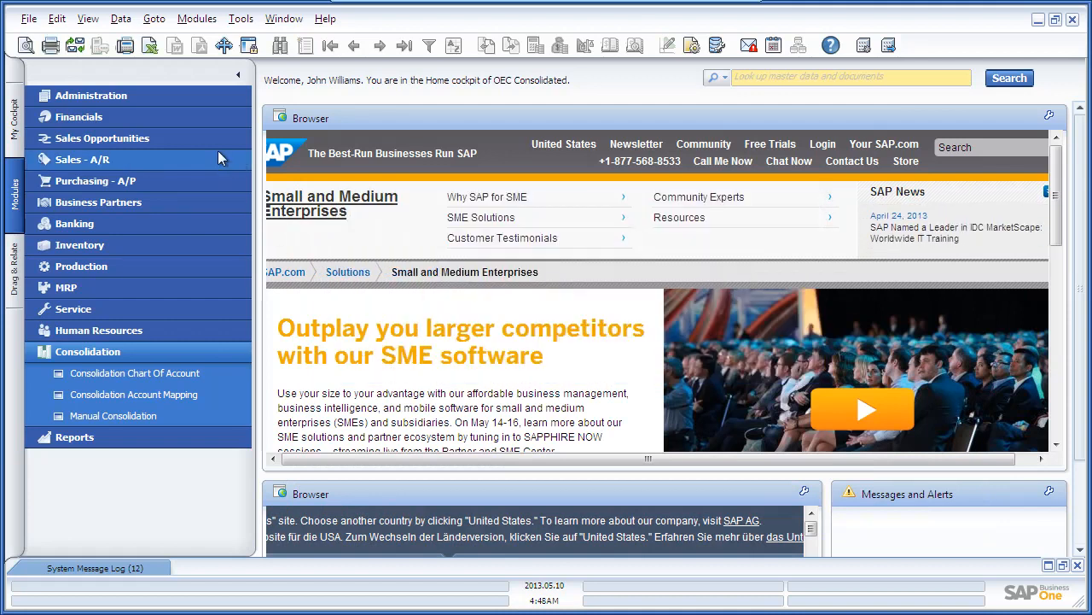
click(78, 117)
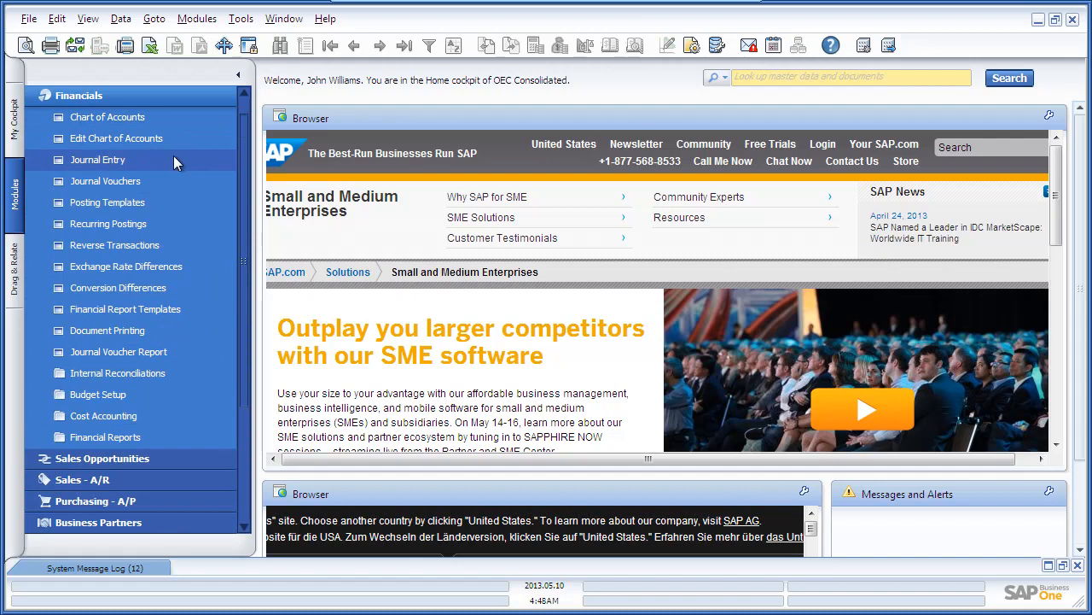
click(97, 160)
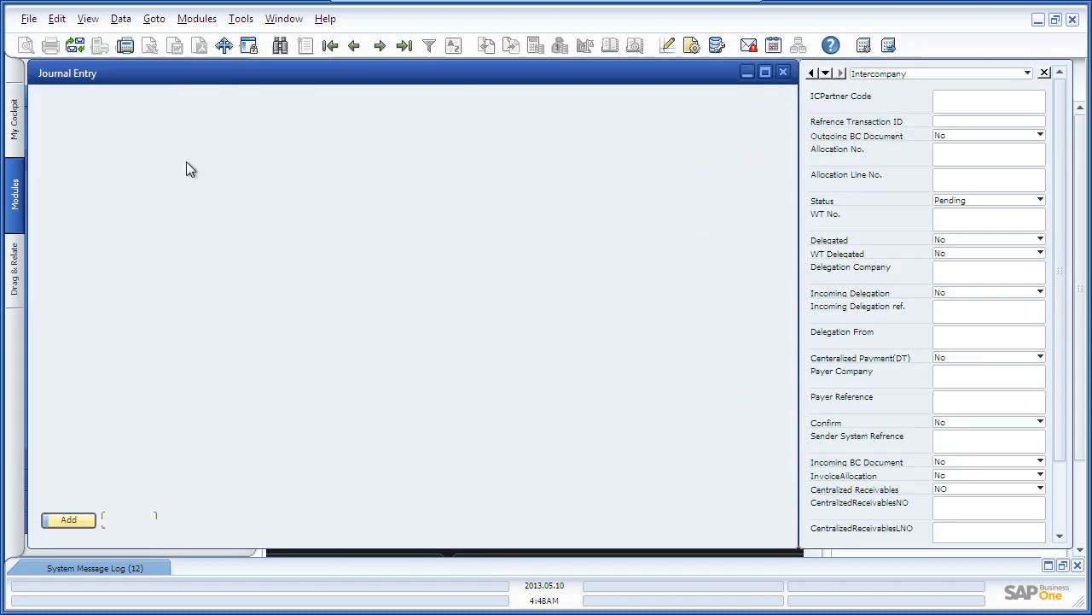
click(404, 45)
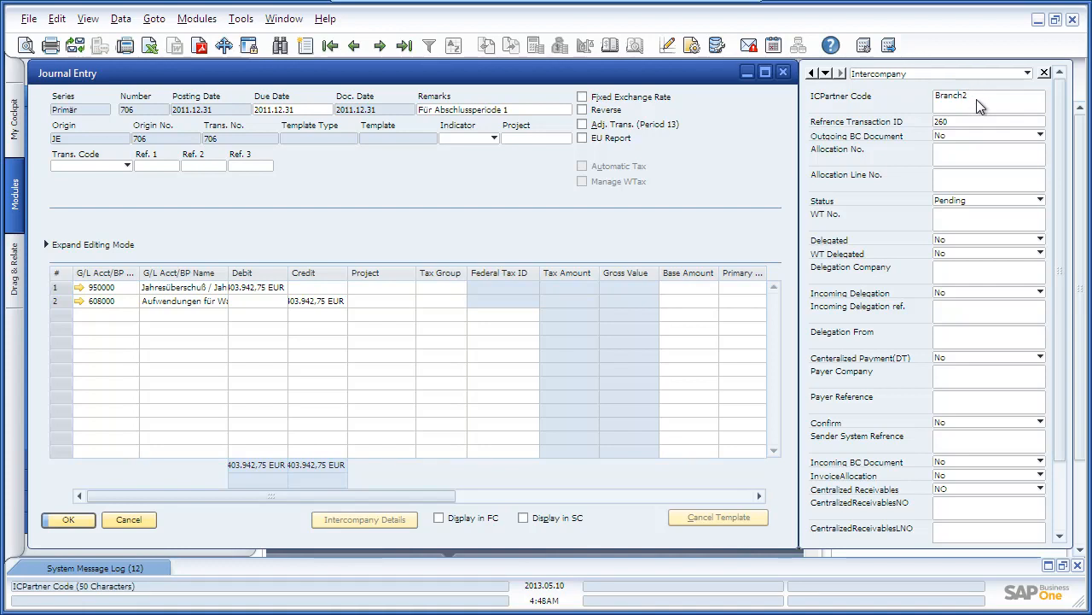
mouse_move(951, 108)
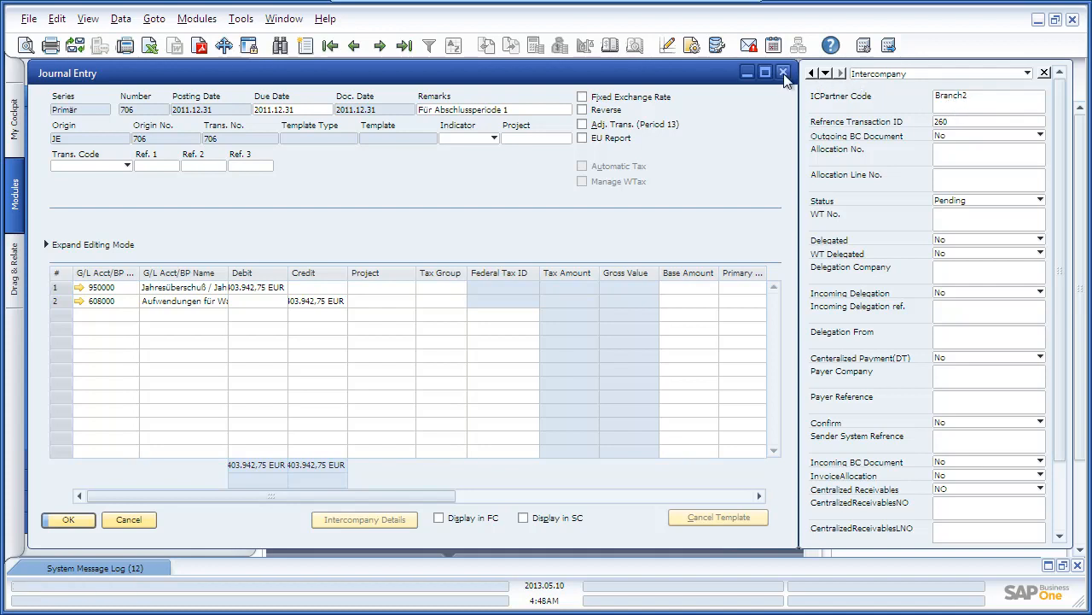
click(783, 72)
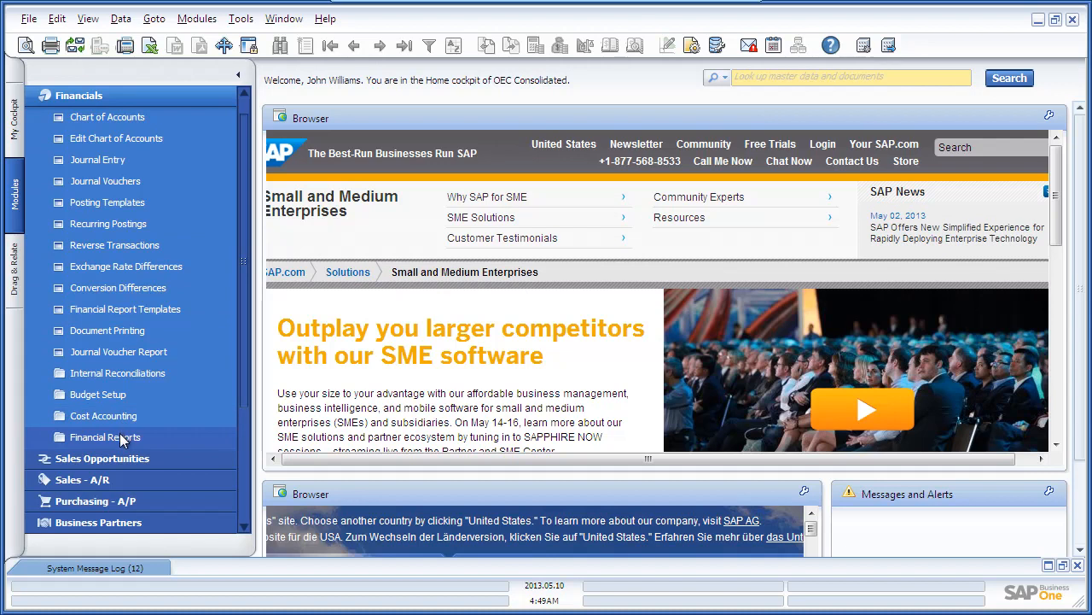
Open Financial Reports > Trial Balance criteria and show expanded selection criteria.
click(105, 436)
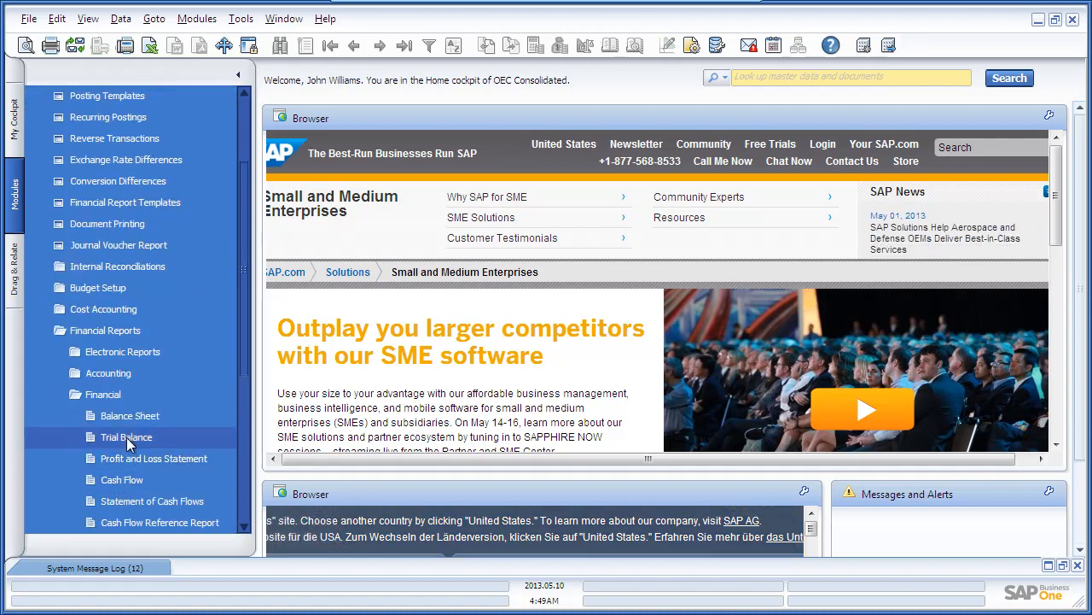
click(126, 436)
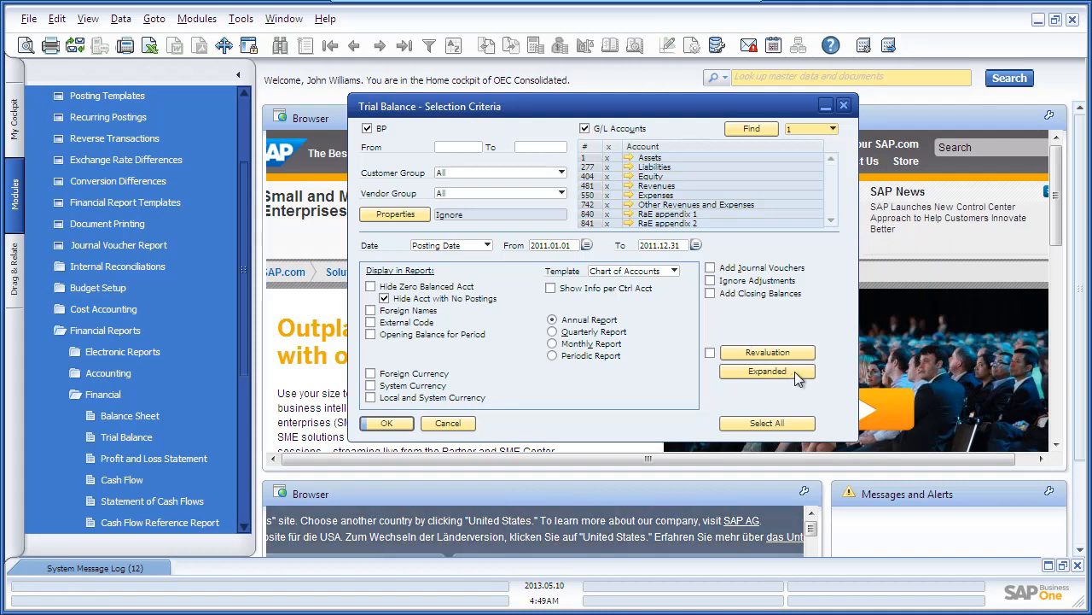
click(766, 371)
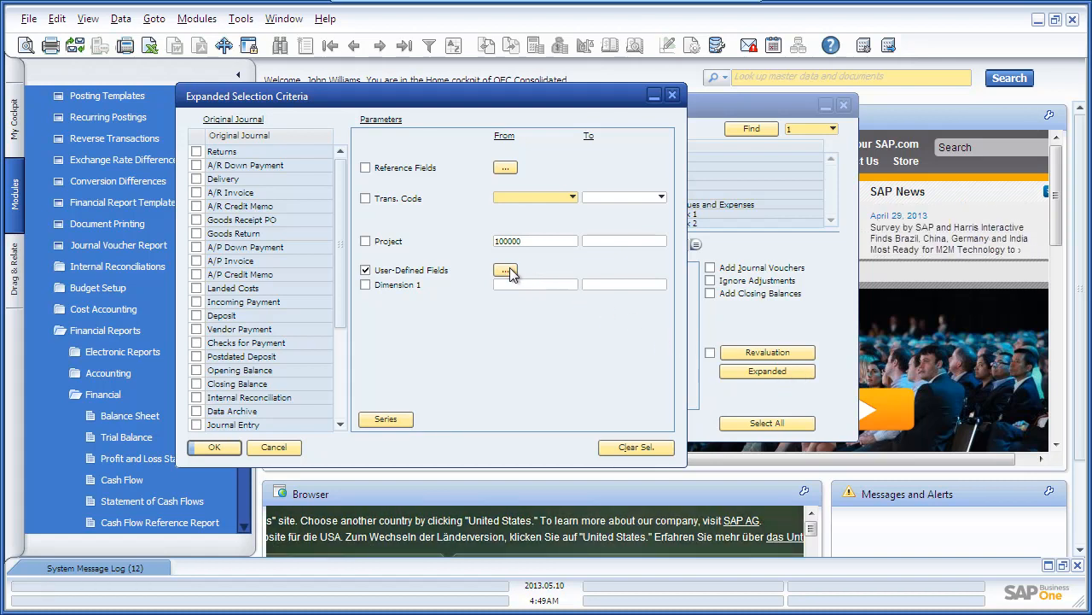
Set the ICPartner Code user-defined filter to range Branch1–HeadO1.
click(505, 271)
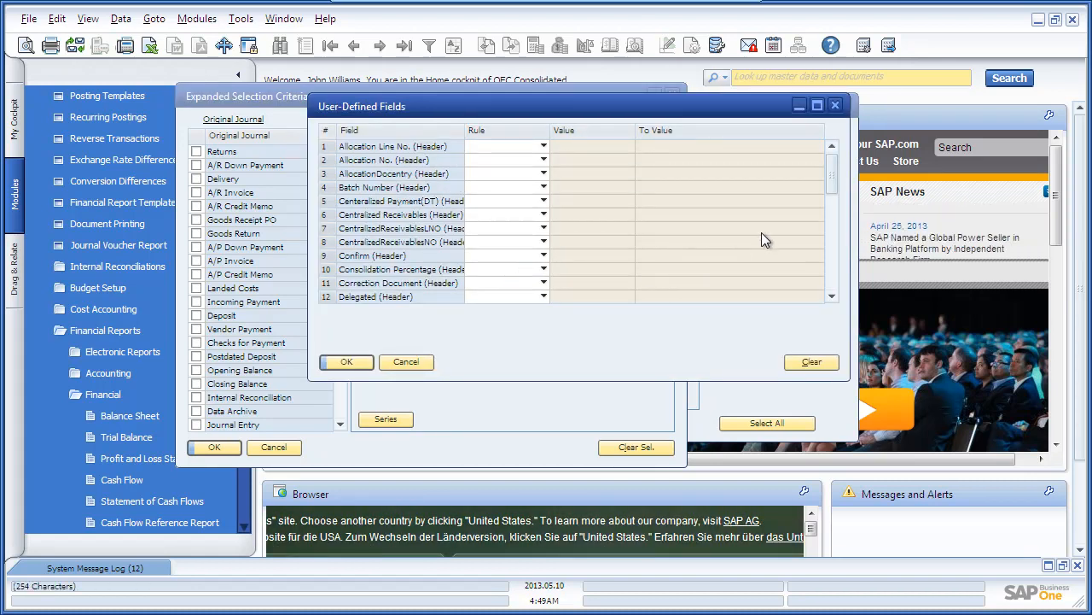
scroll(down, 3)
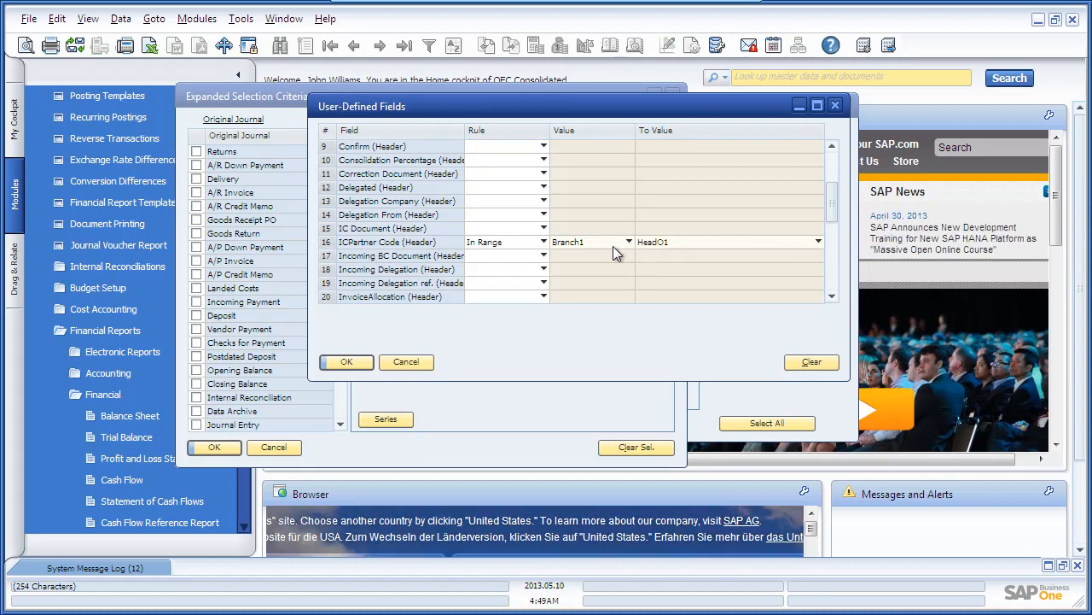
mouse_move(677, 250)
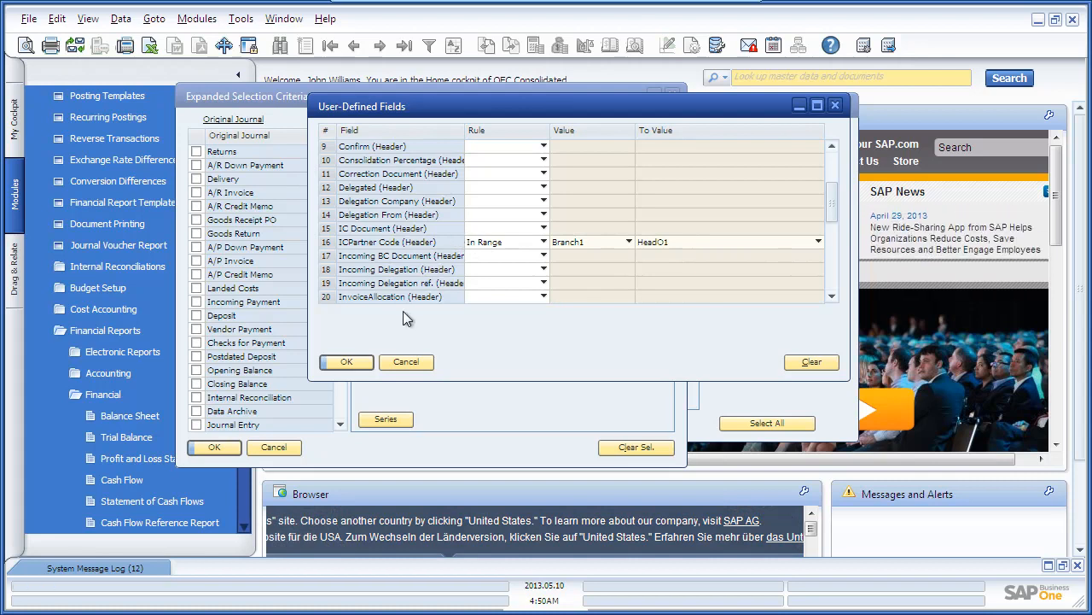
click(345, 361)
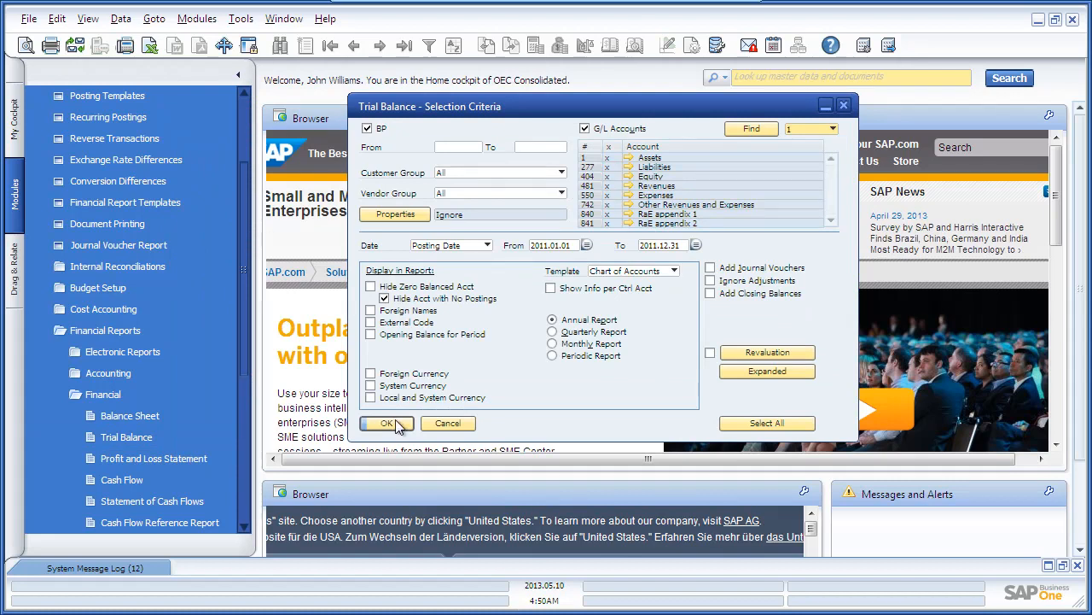
Generate the 2011.01.01–2011.12.31 Trial Balance with Euro totals per account level.
click(386, 422)
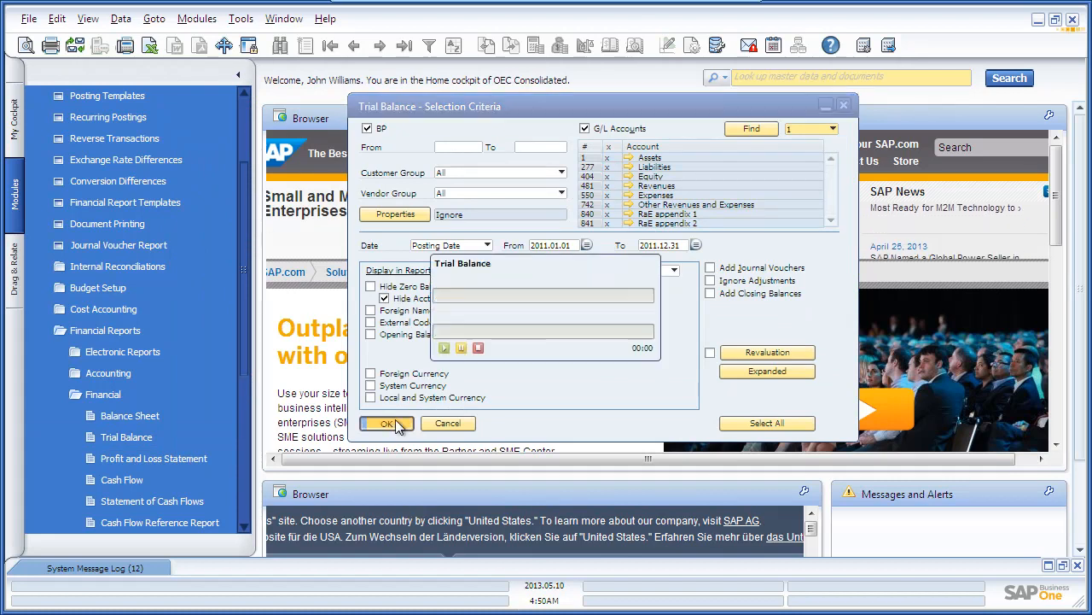
click(387, 423)
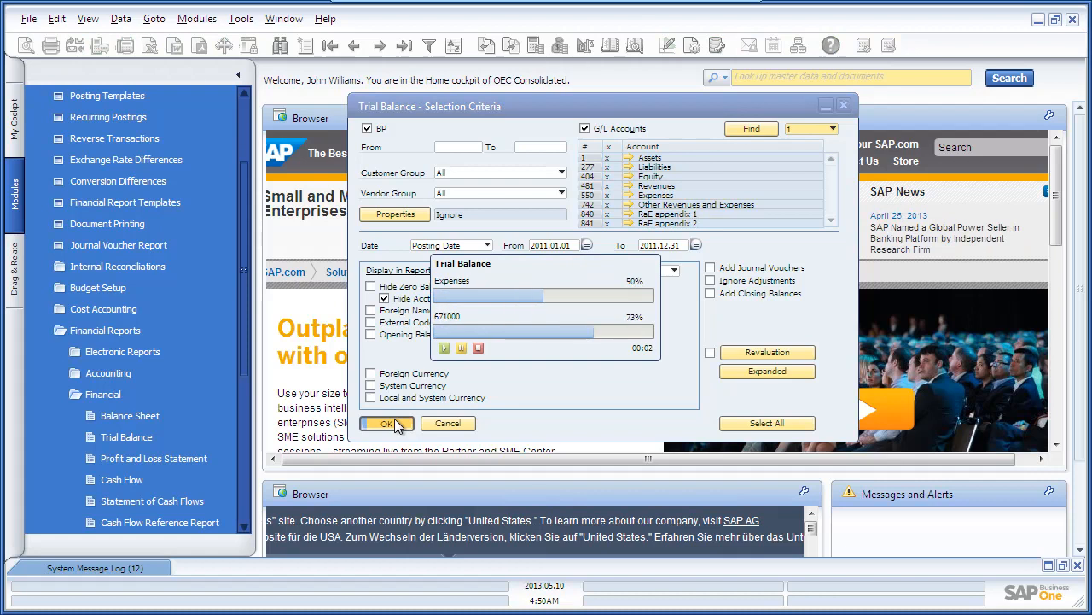
click(387, 424)
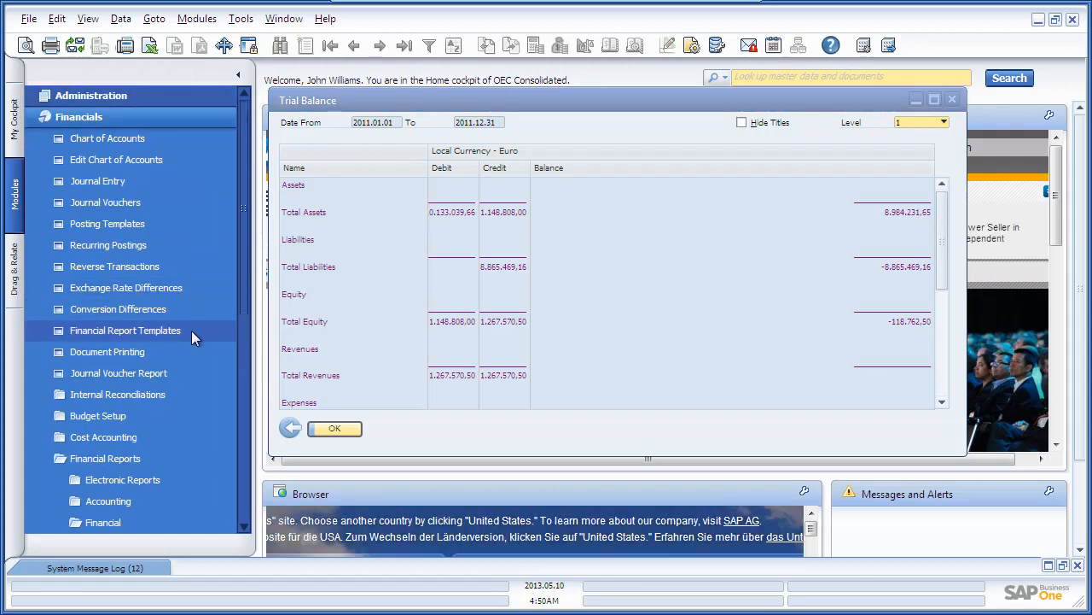
Open Financial Report Templates and set the report type to Trial Balance.
click(125, 330)
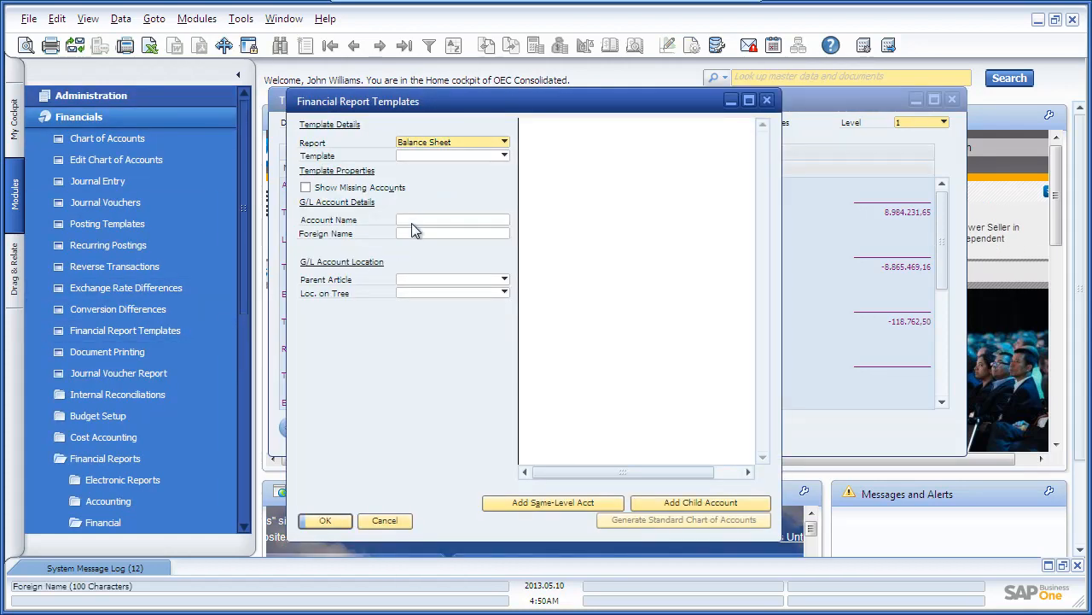
click(504, 142)
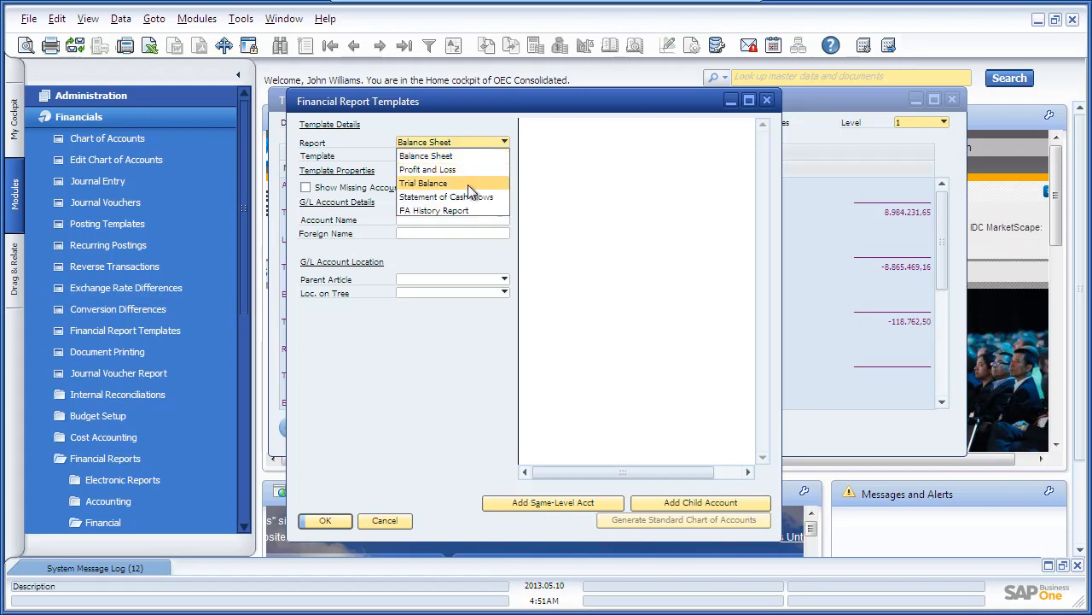
click(425, 183)
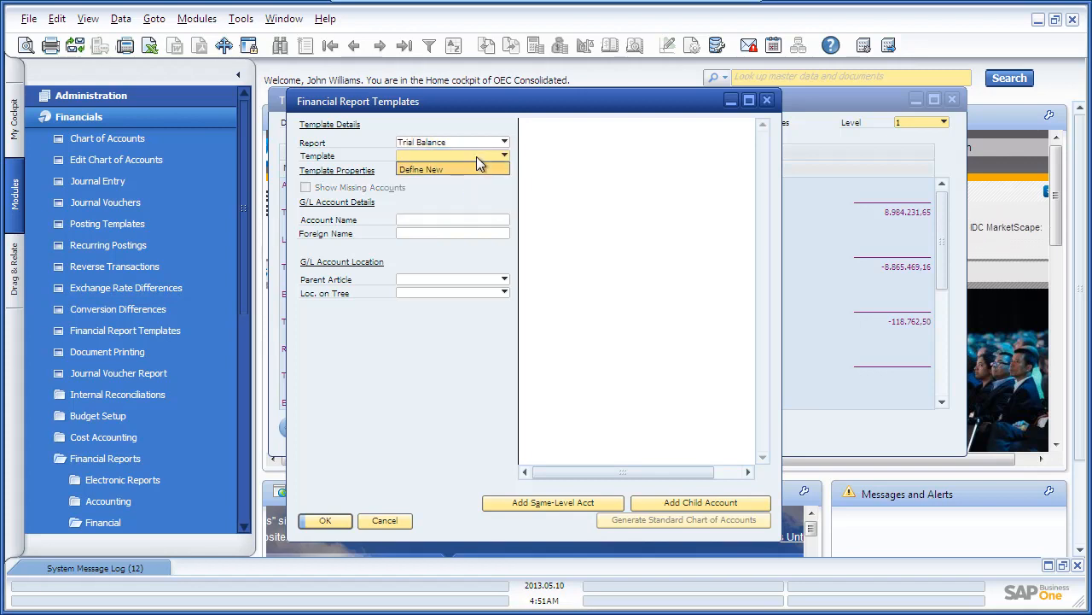